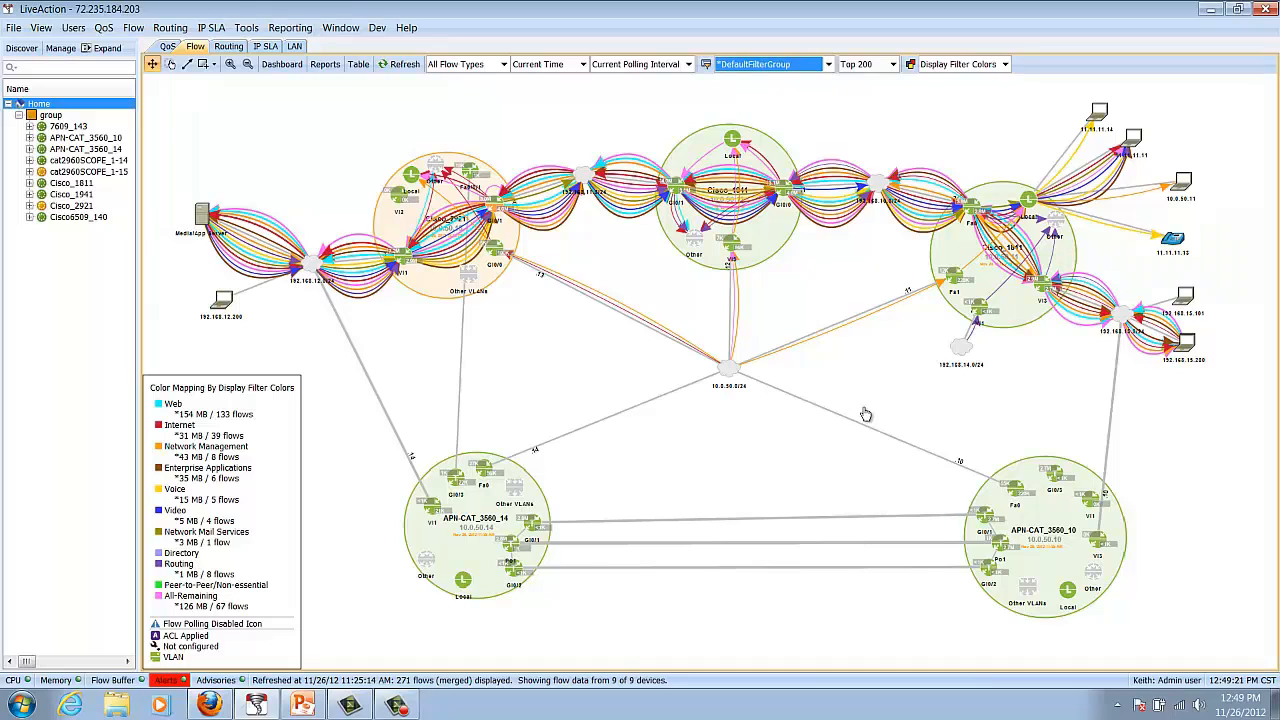
mouse_move(458, 264)
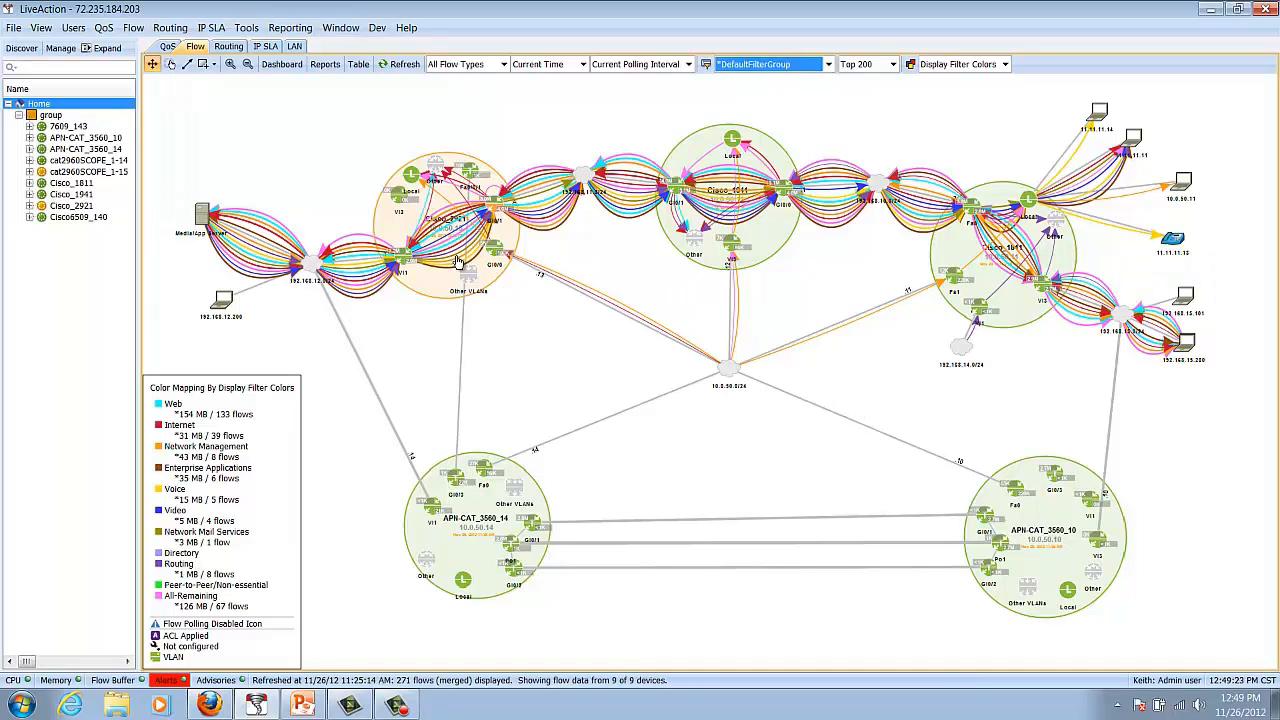
mouse_move(640, 204)
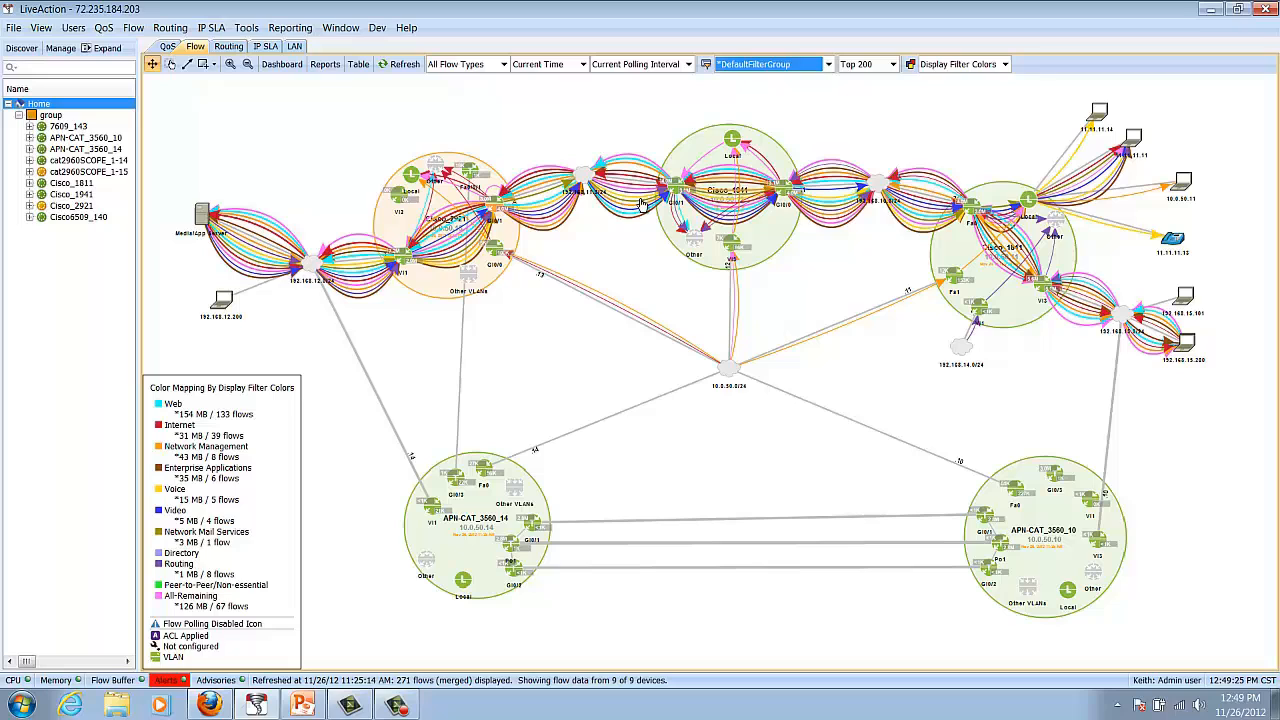
mouse_move(524, 278)
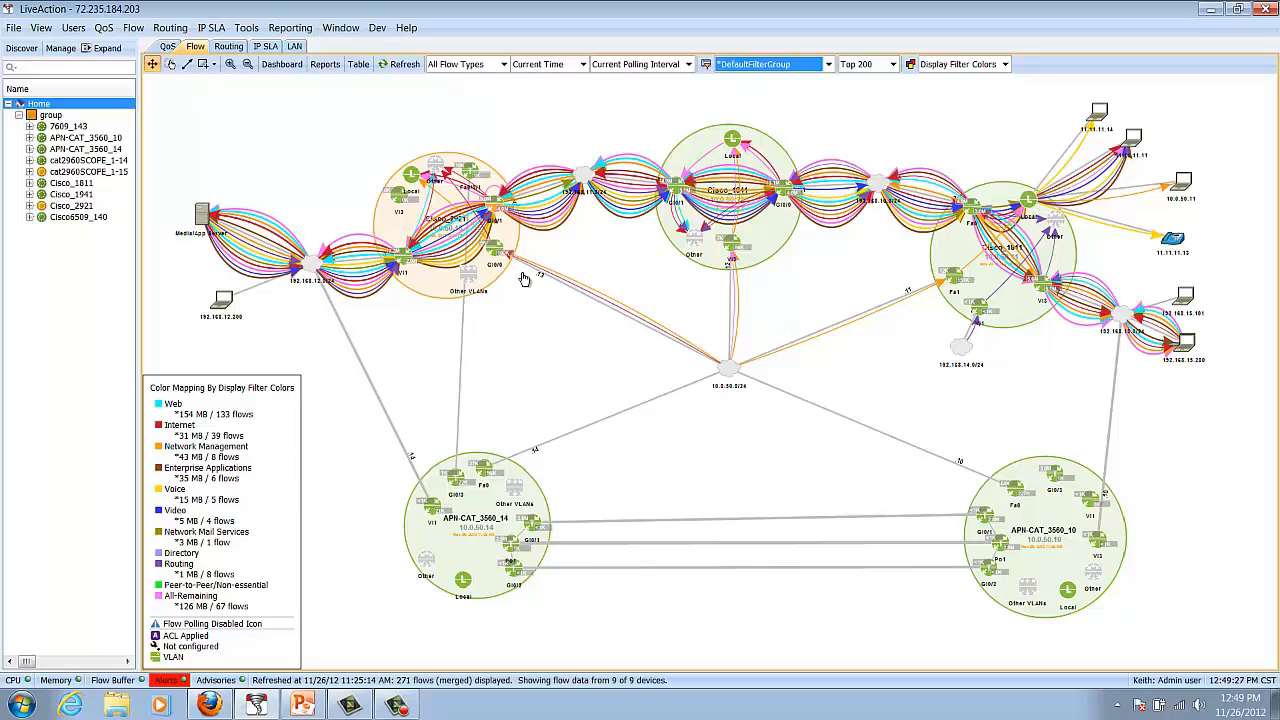
mouse_move(260, 428)
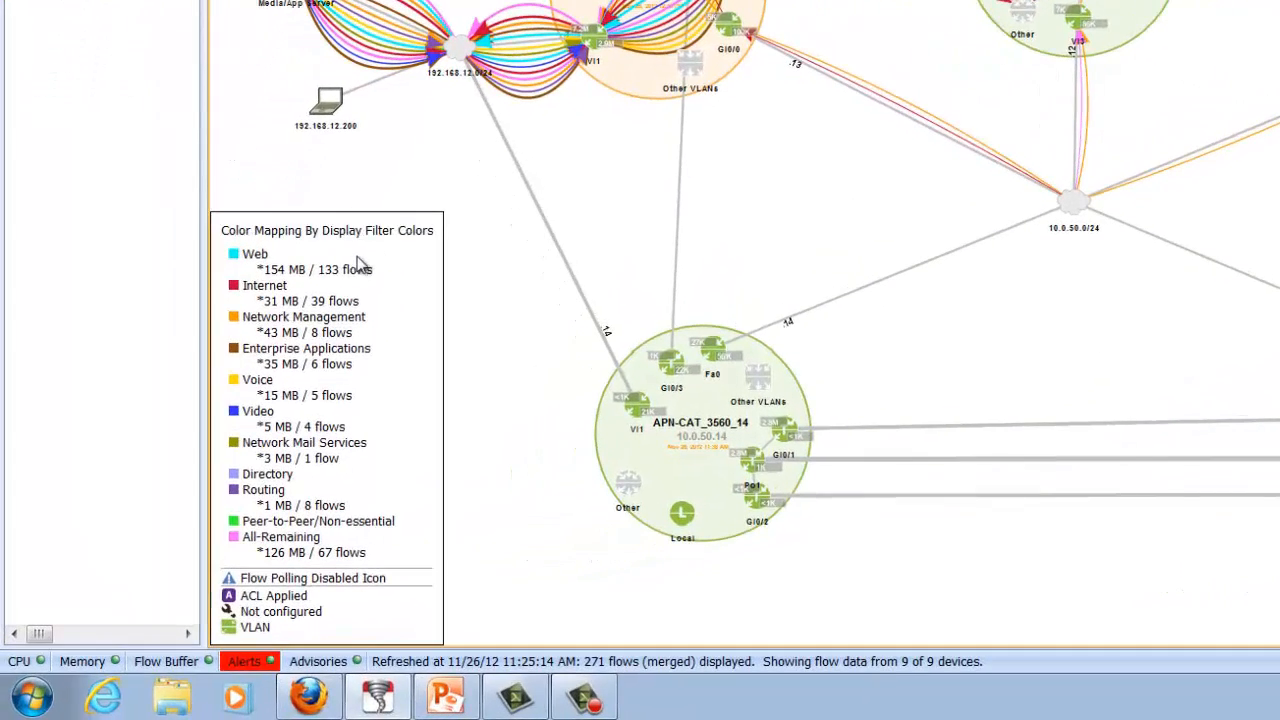
mouse_move(320, 324)
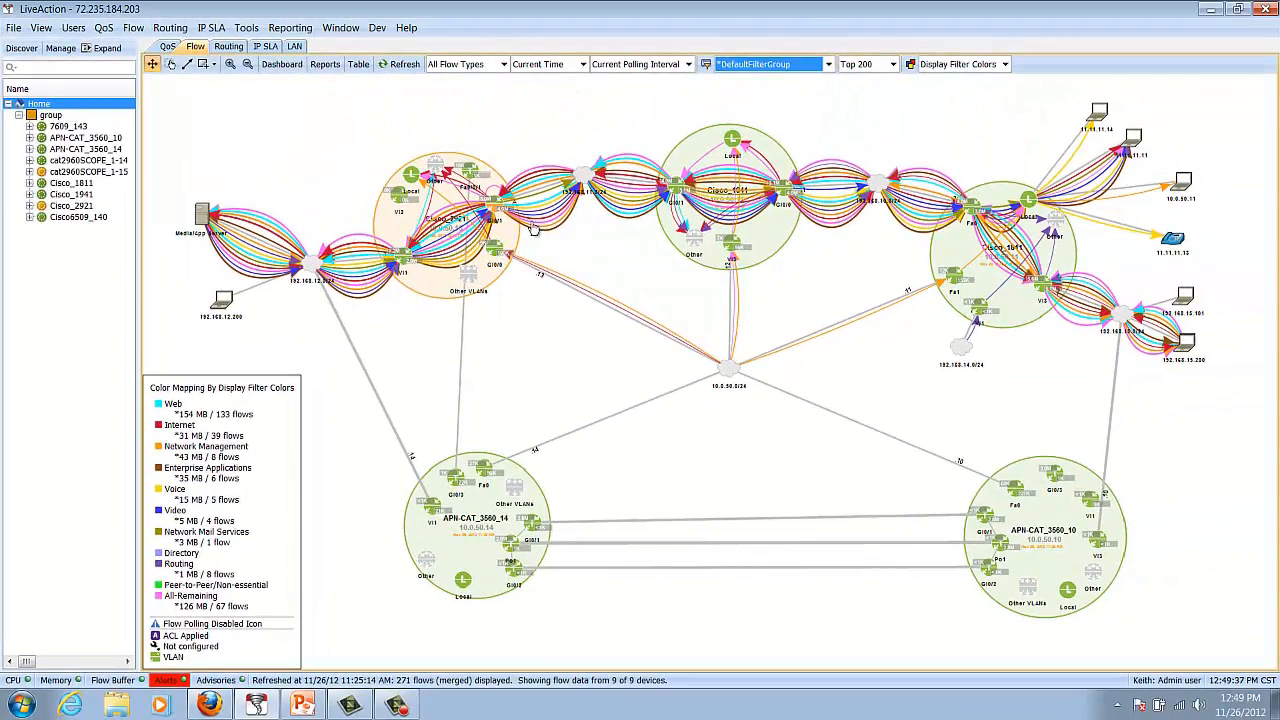
mouse_move(958, 220)
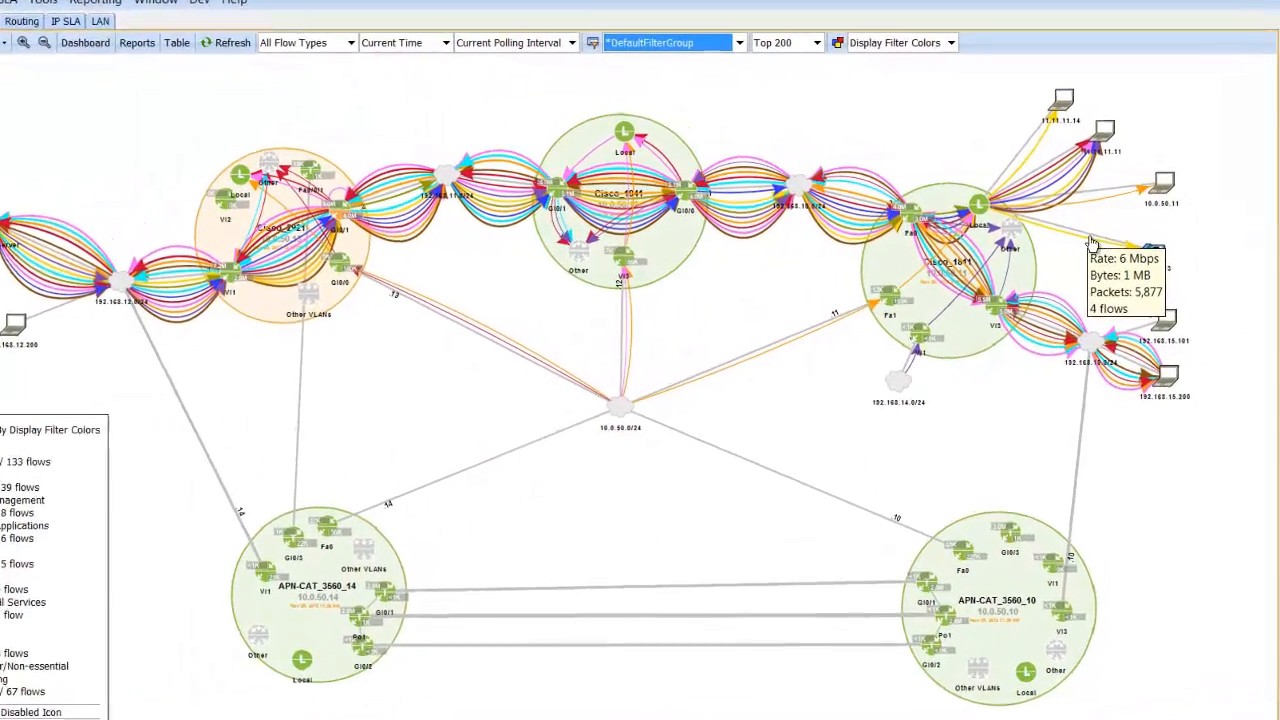
Narrow the map to the 6 Mbps flow via a display filter, then restore *DefaultFilterGroup.
right_click(1076, 244)
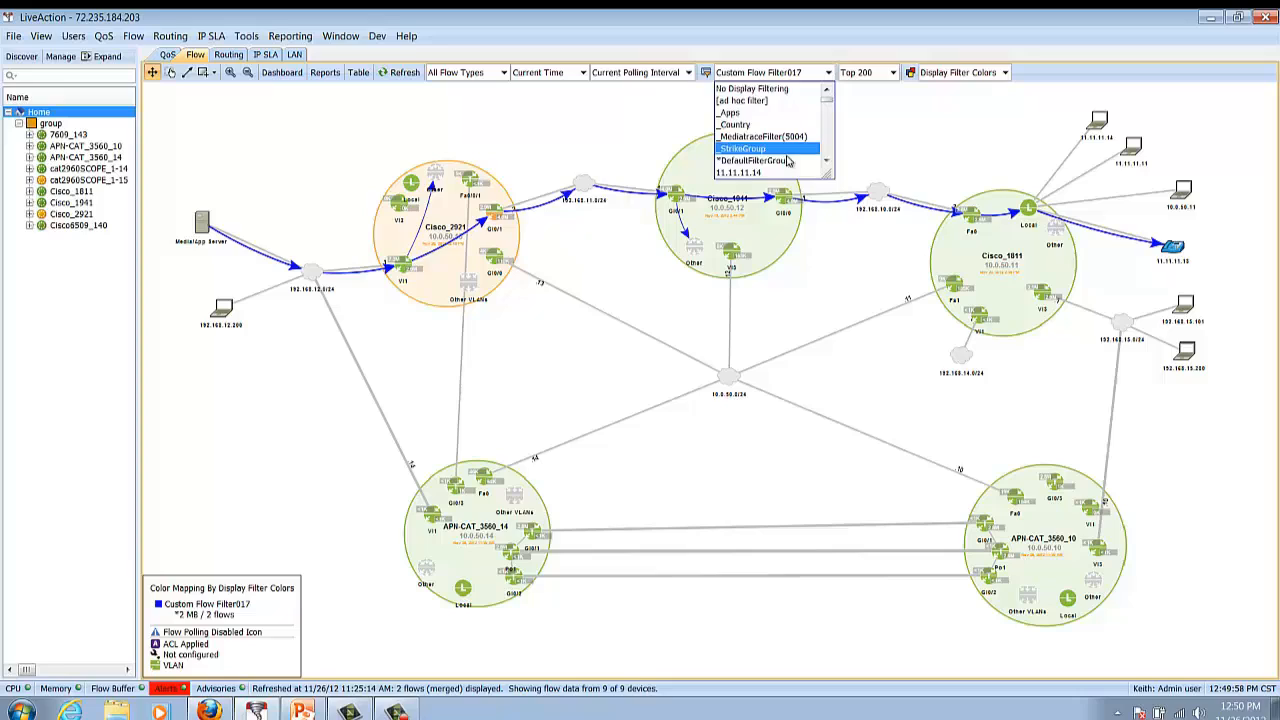
click(752, 160)
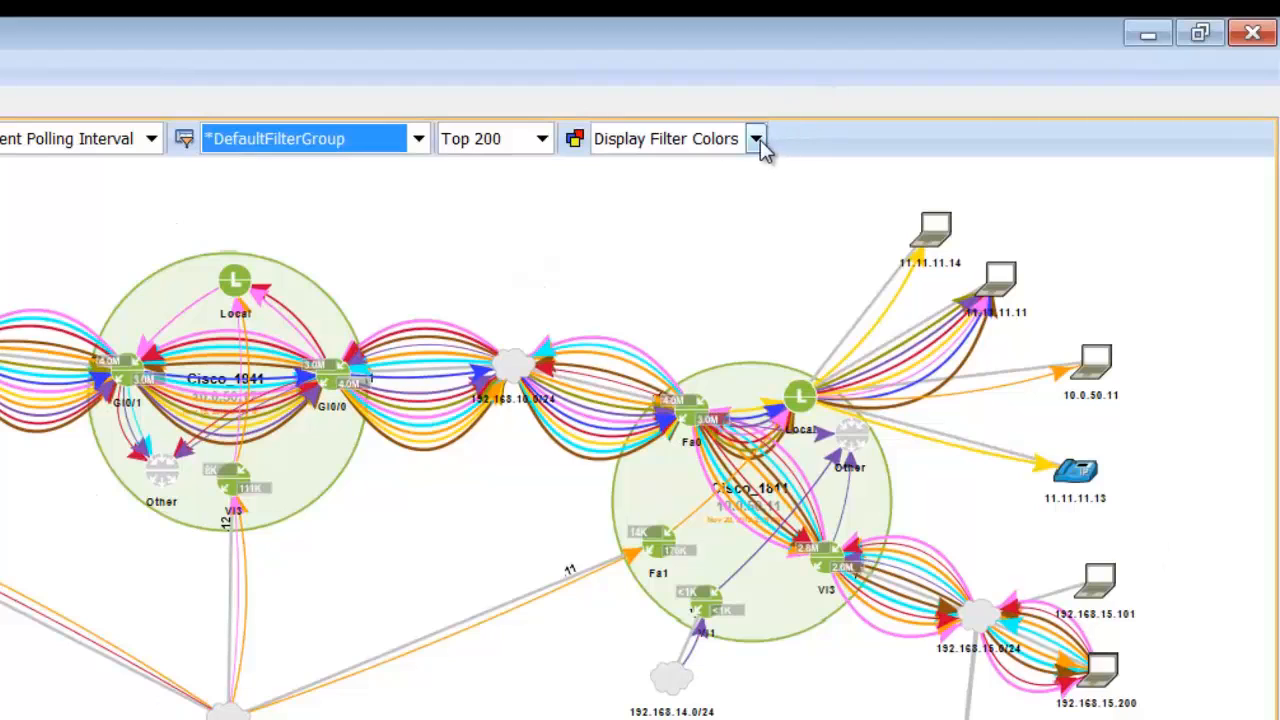
Colour flows by DSCP and create a display filter for endpoint 192.168.15.200.
click(756, 138)
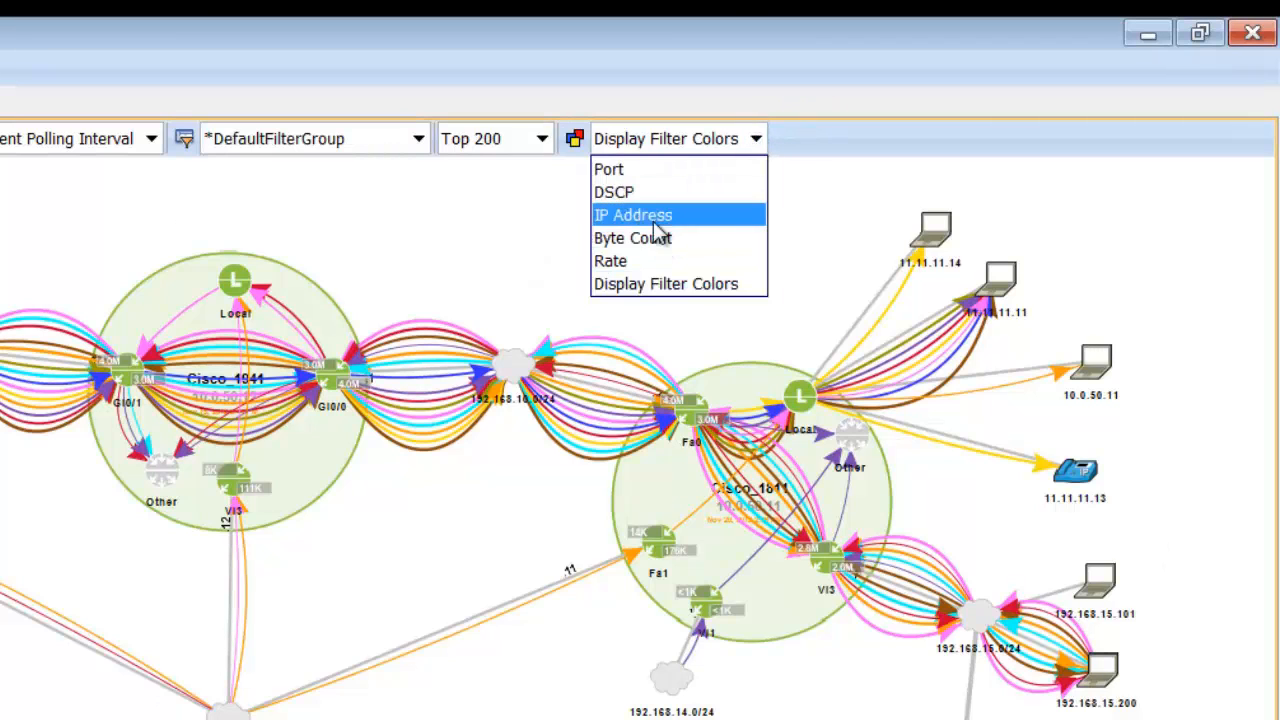
click(612, 192)
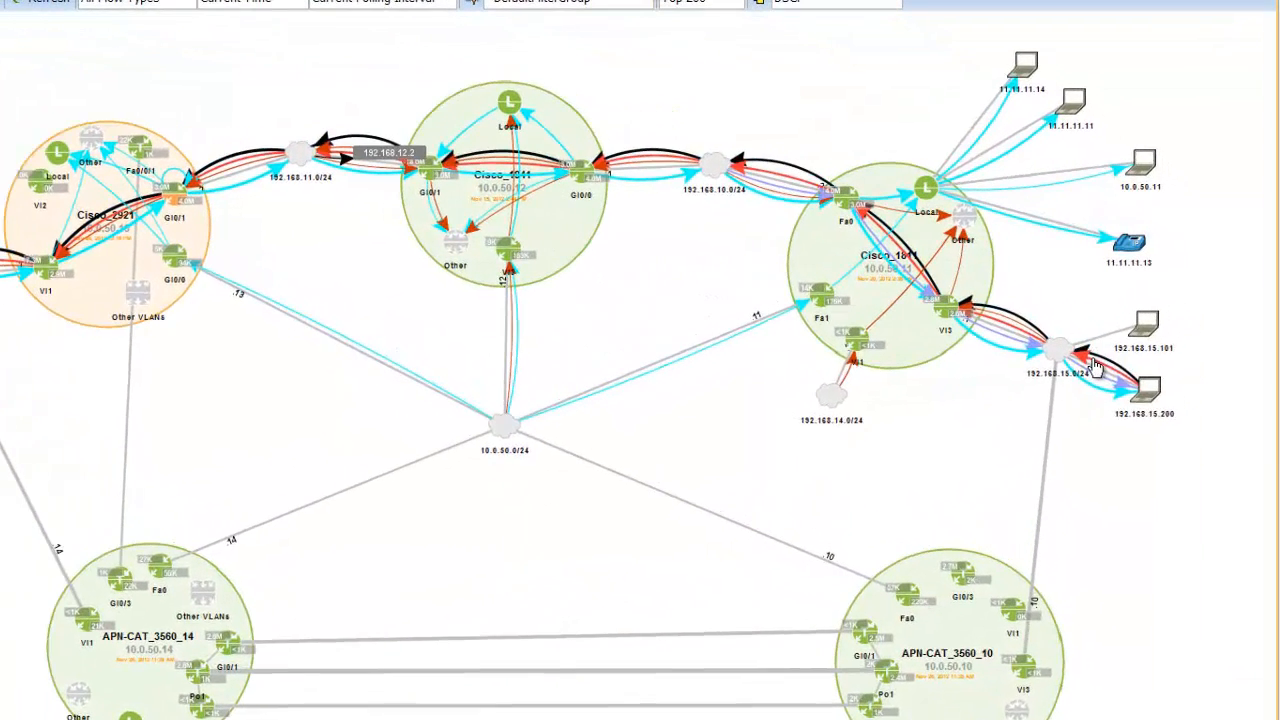
right_click(1060, 350)
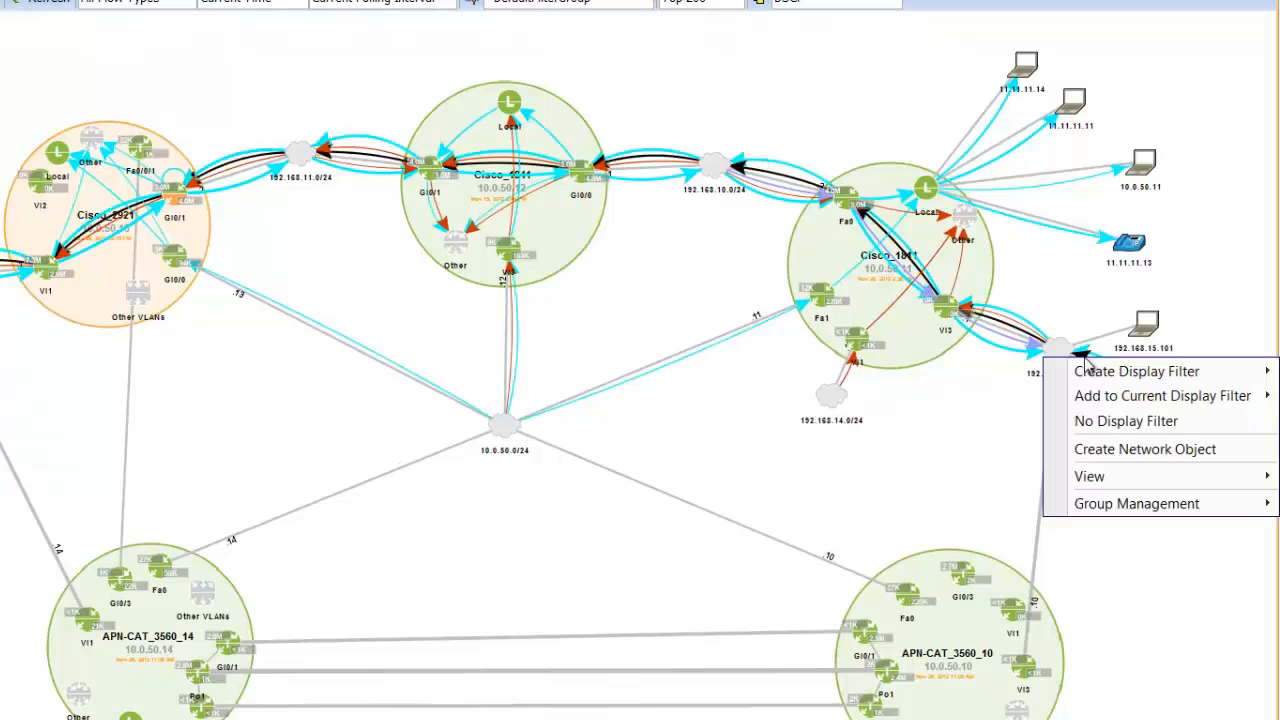
click(1136, 370)
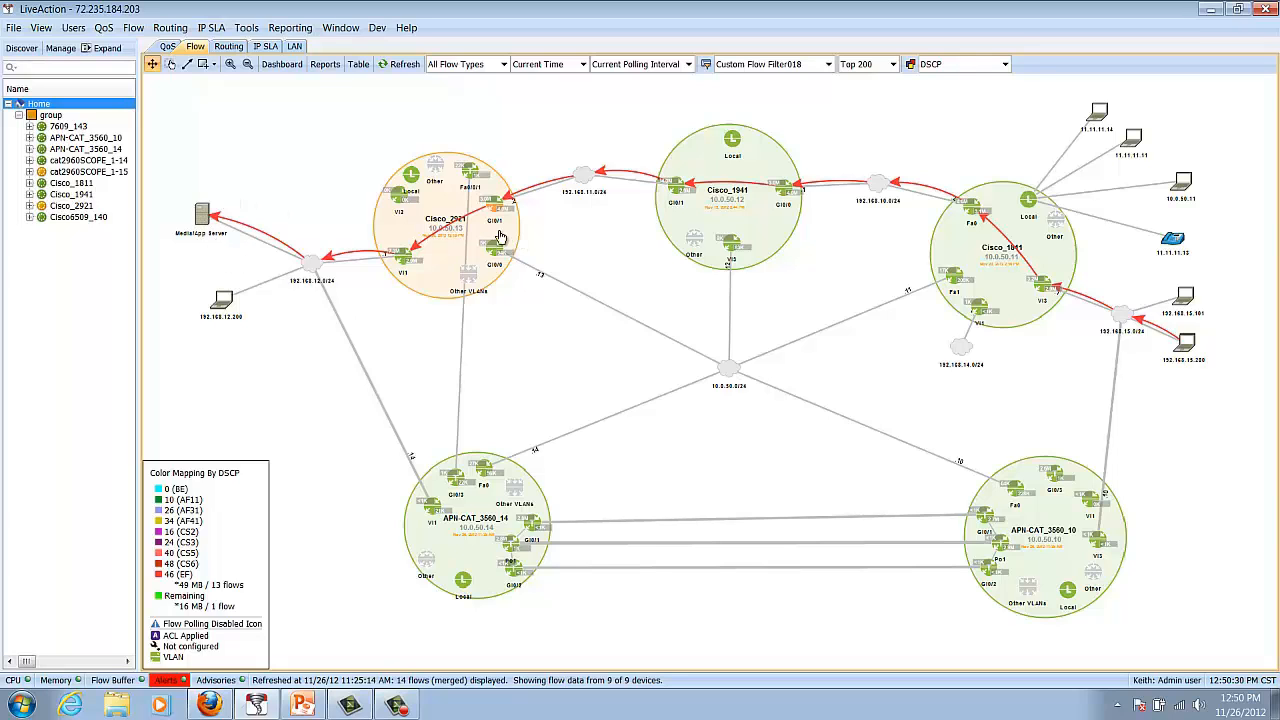
In the Cisco_2921 device view, show only flows terminating at endpoint 11.11.11.11.
click(70, 204)
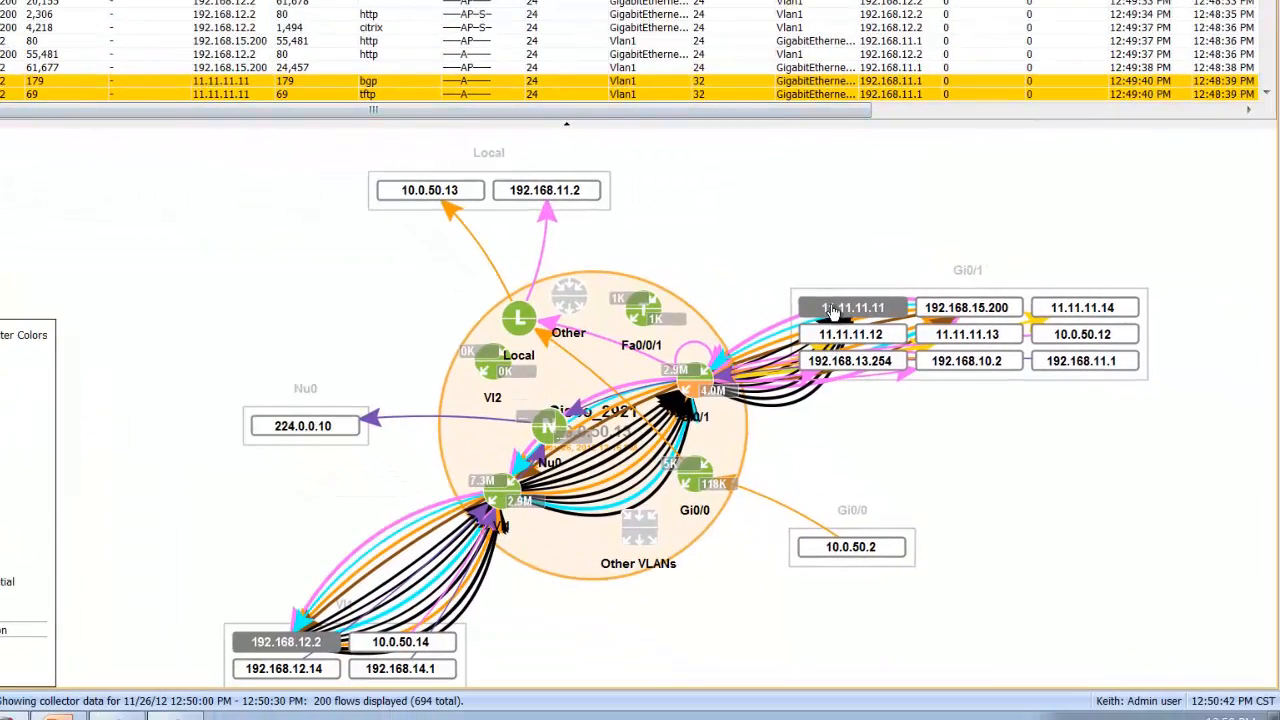
right_click(852, 308)
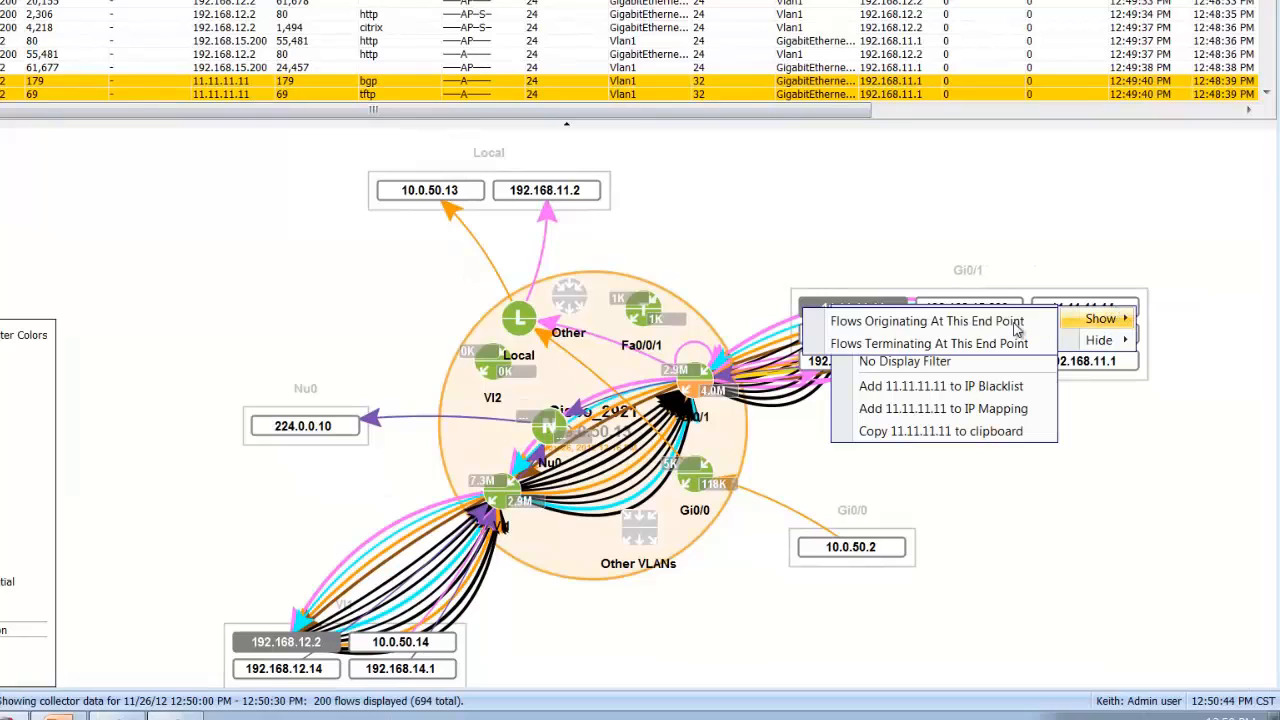
click(928, 320)
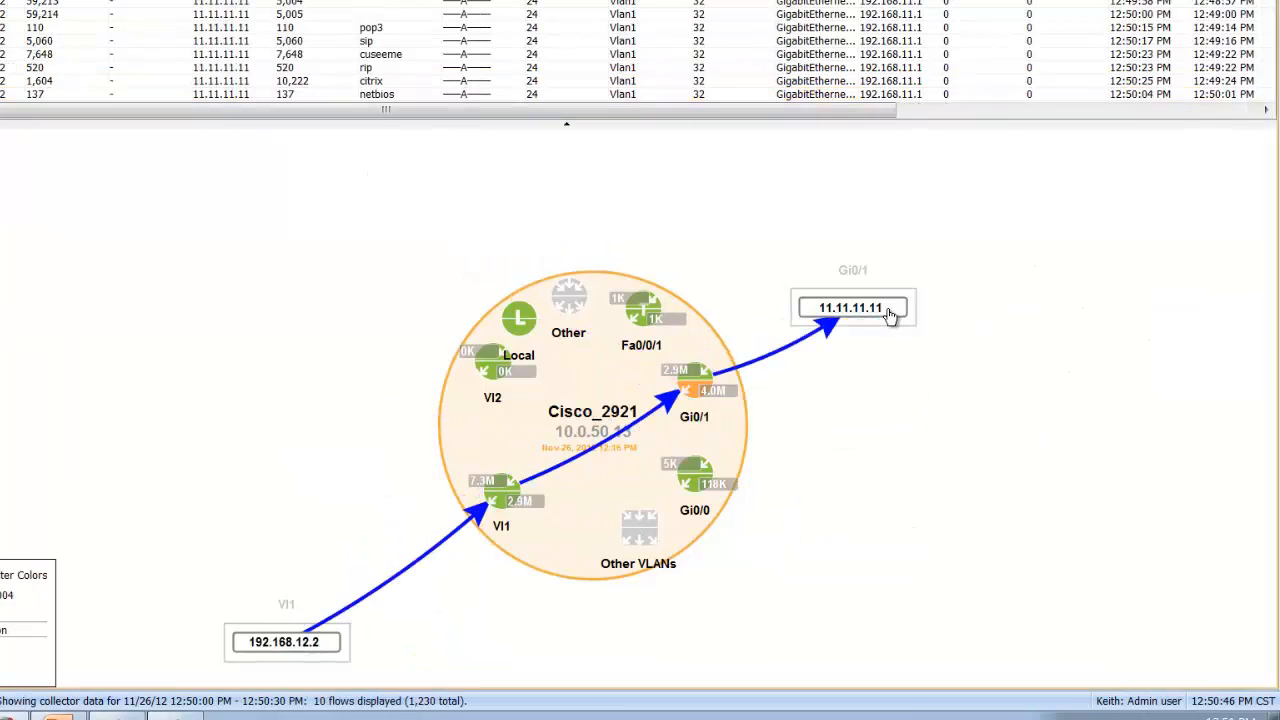
mouse_move(862, 316)
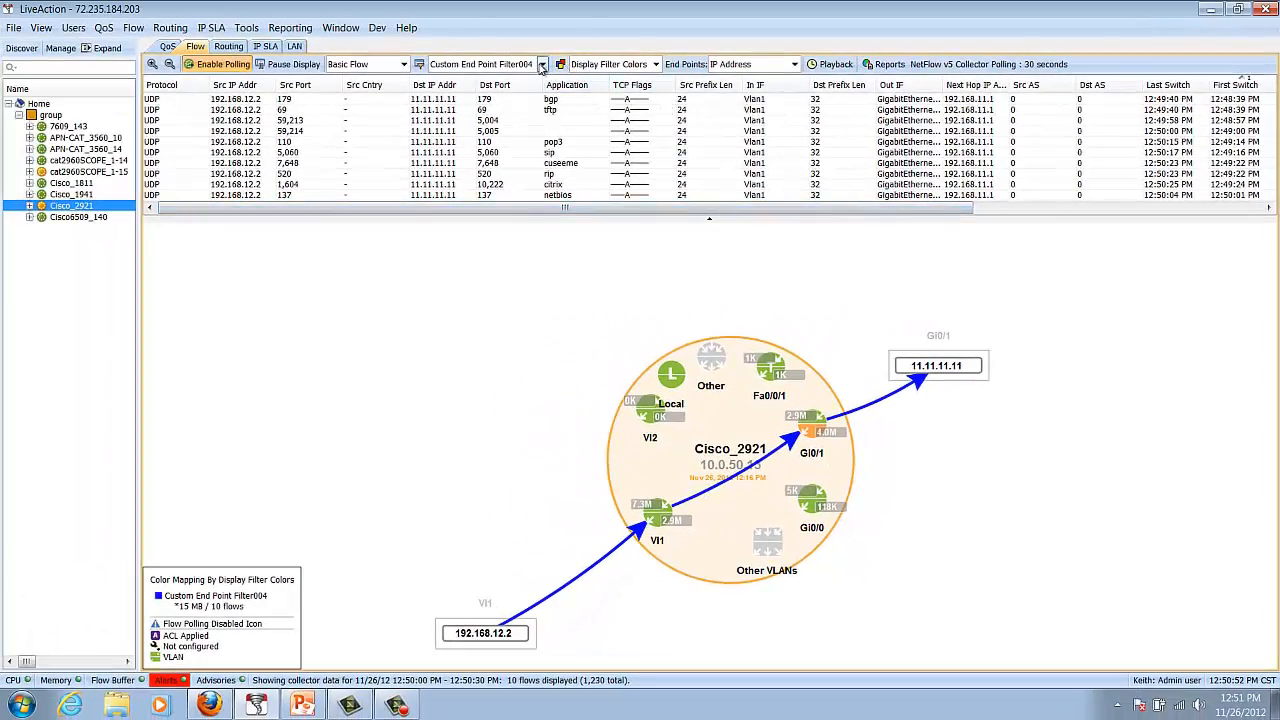
Switch the Cisco_2921 view back to *DefaultFilterGroup, showing all 200 flows by application category.
click(544, 64)
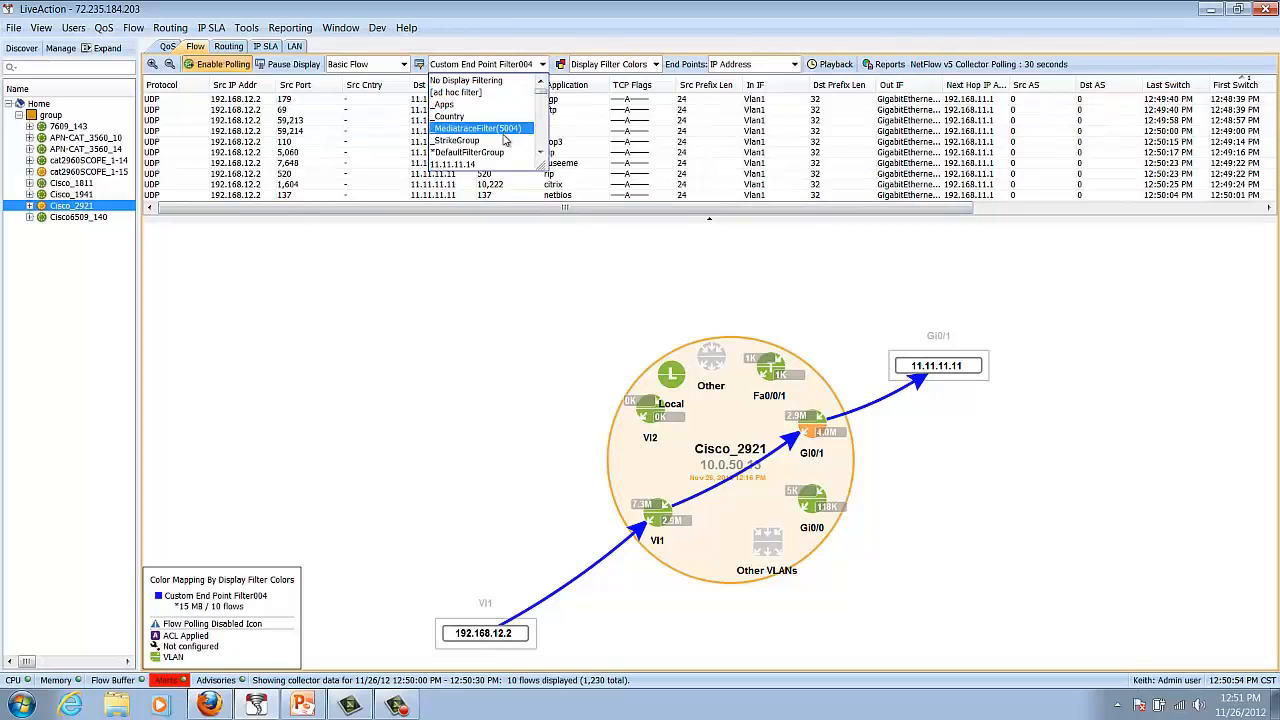
click(470, 152)
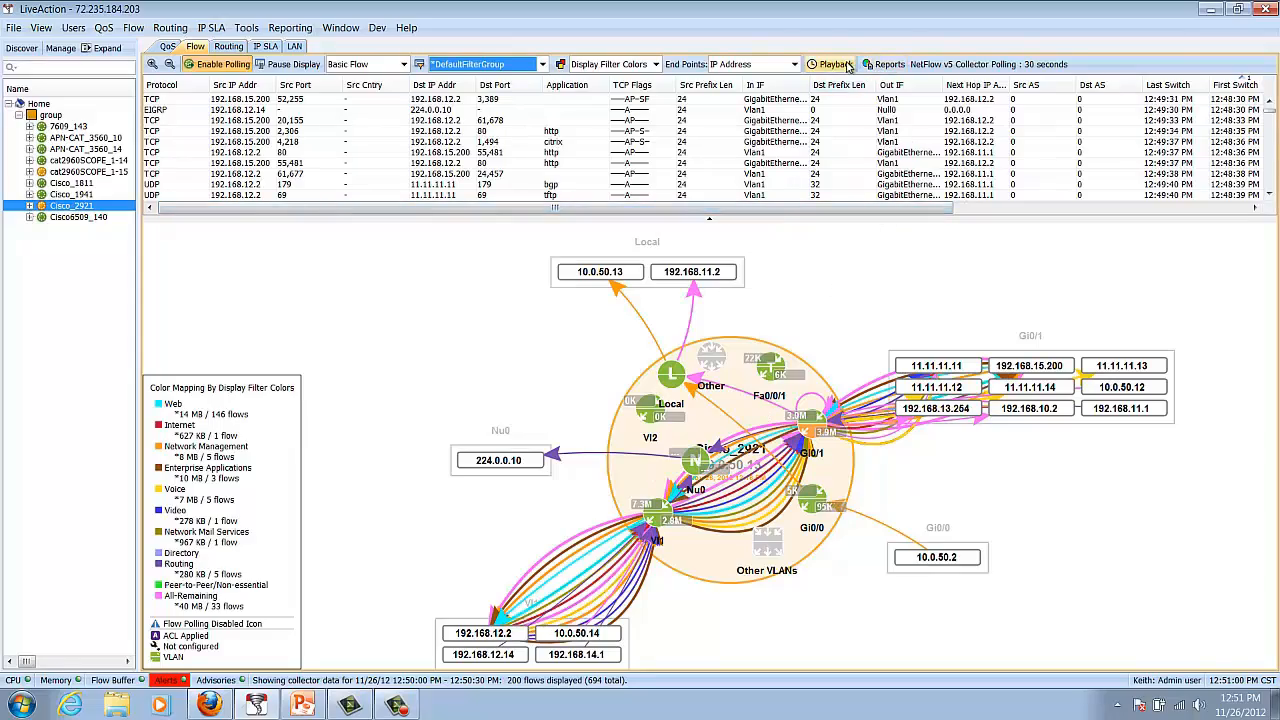
click(832, 64)
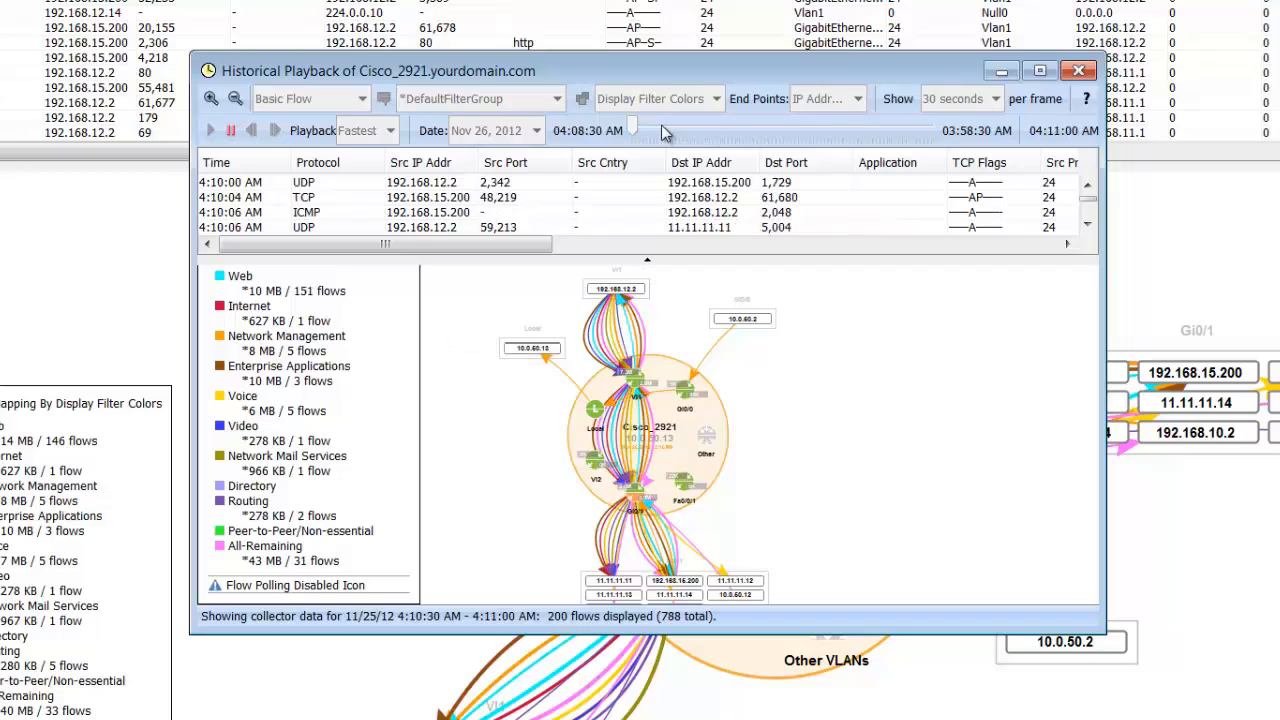
click(230, 130)
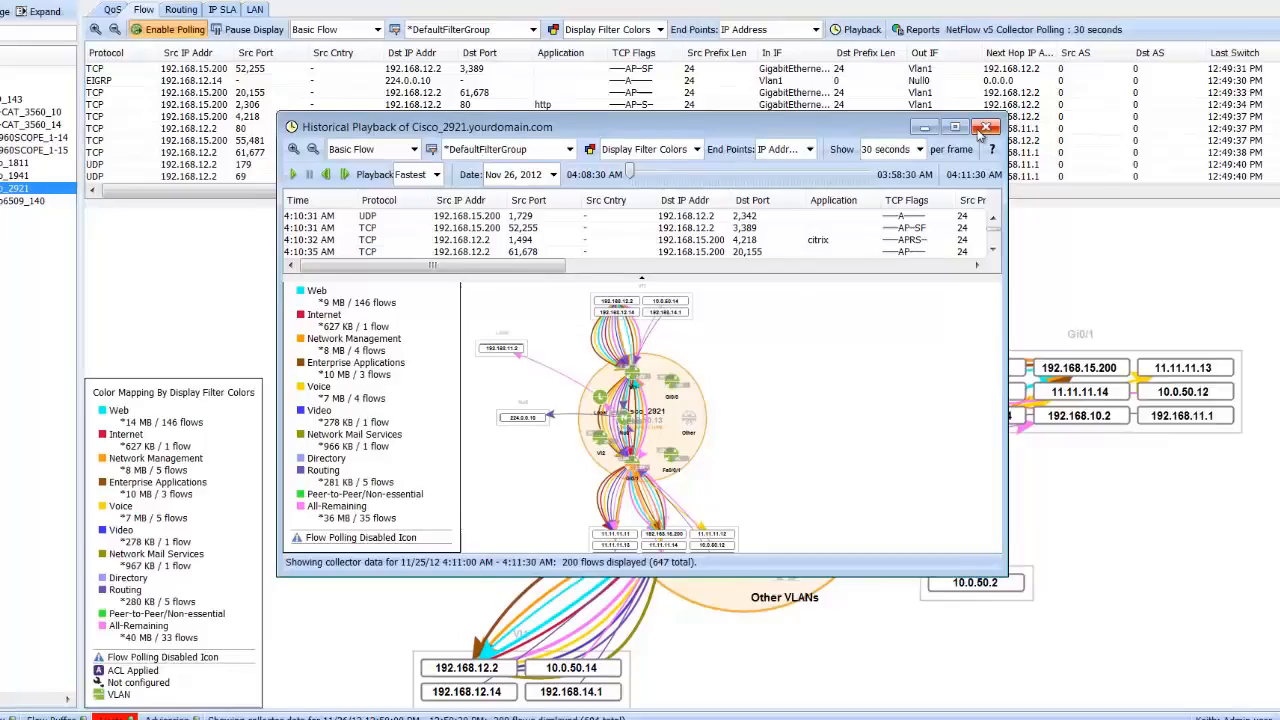
click(986, 128)
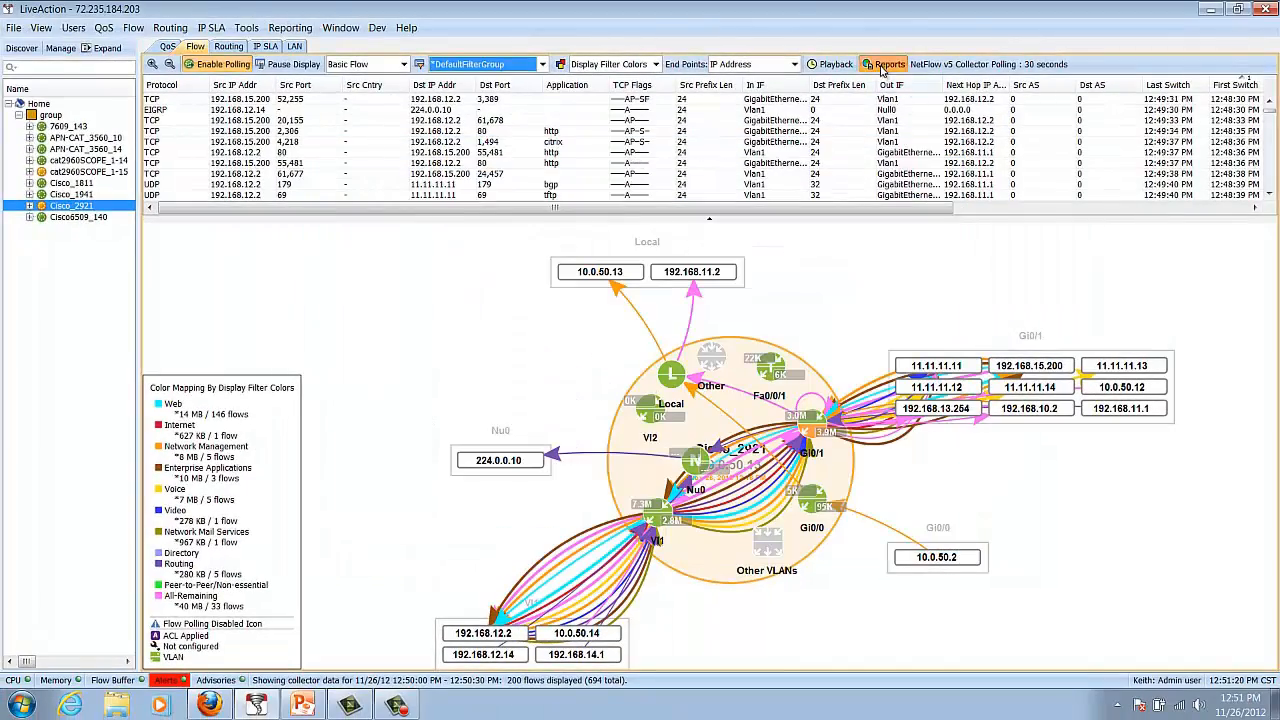
Execute the Address Pair flow report for Cisco_2921, listing top outbound pairs by bit rate.
click(886, 64)
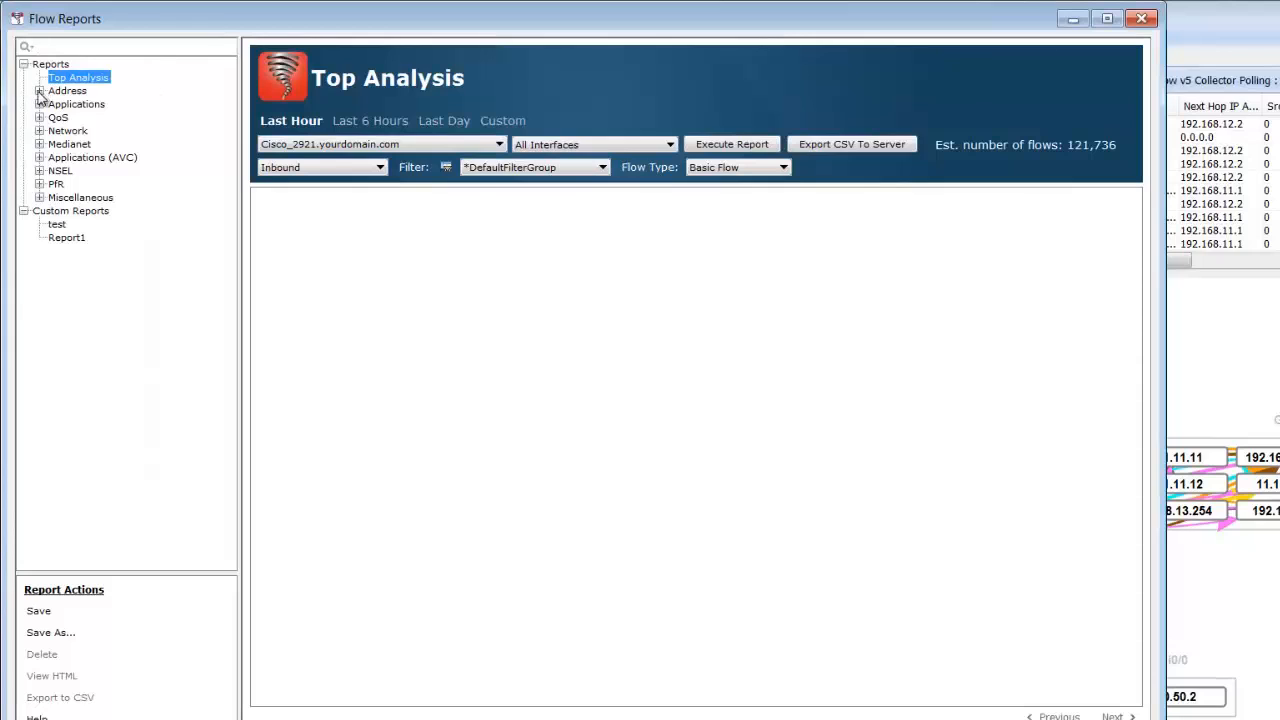
click(96, 130)
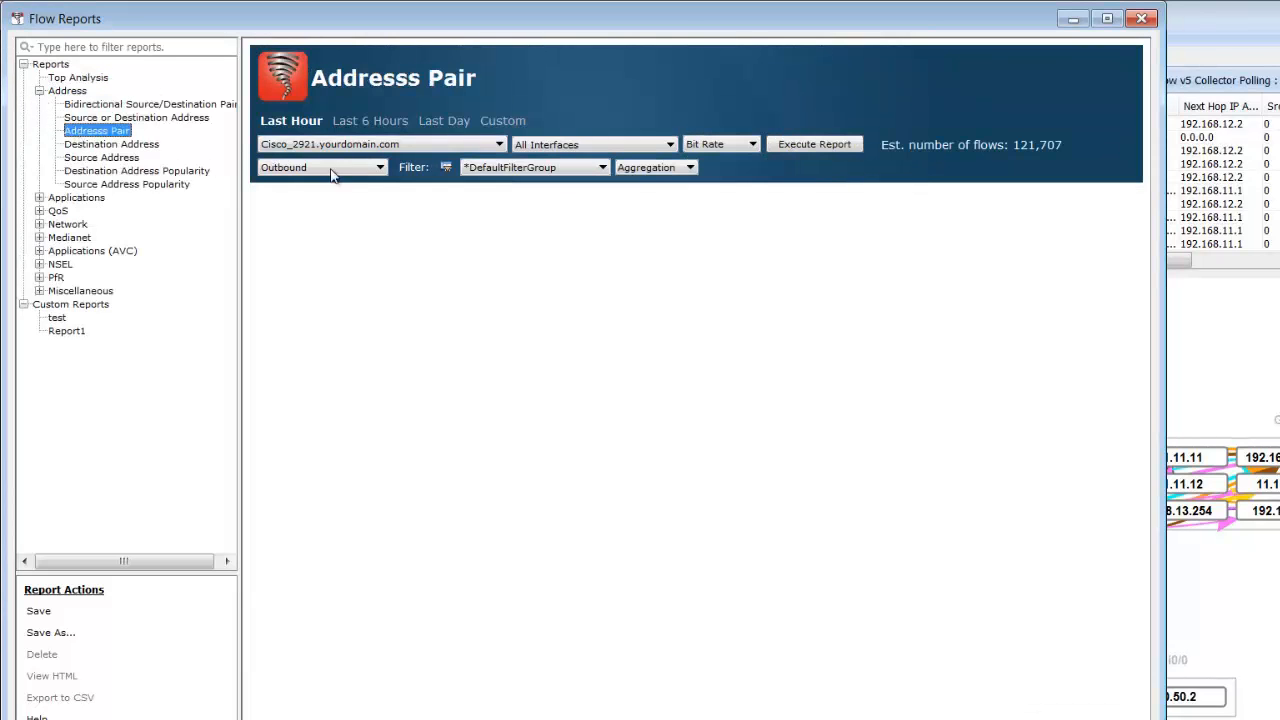
click(814, 144)
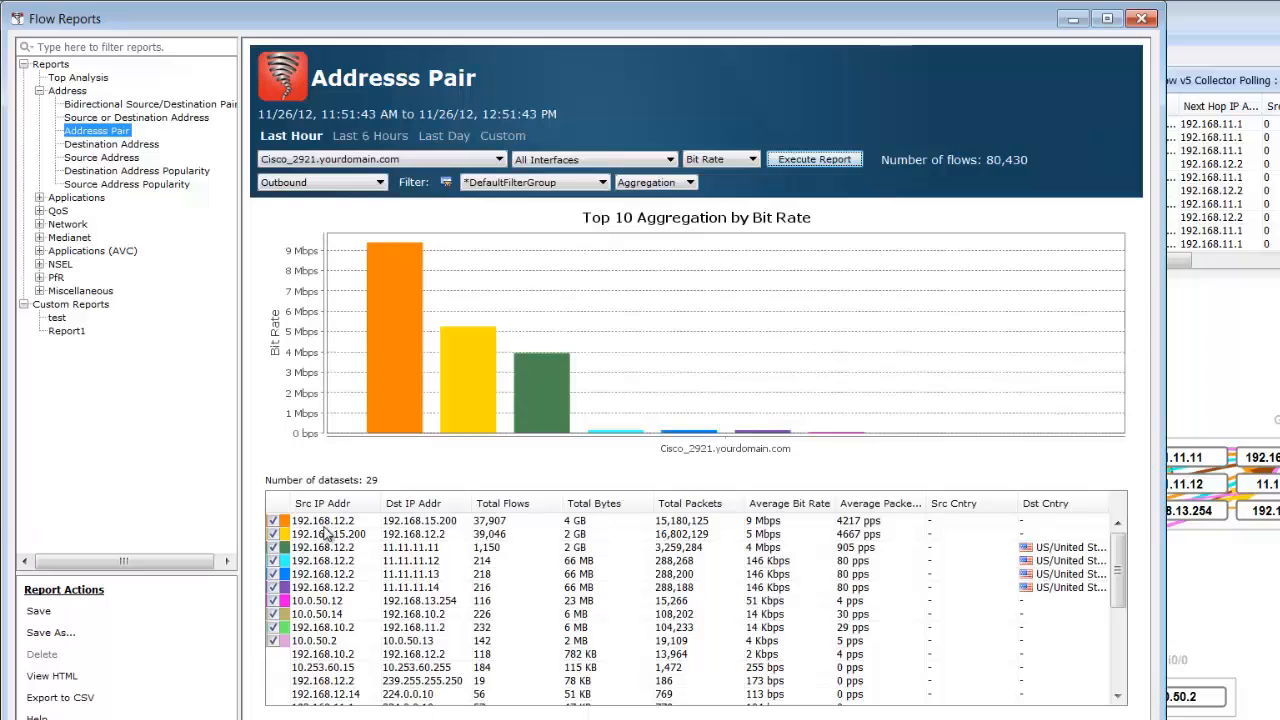
View the flow data behind the top 192.168.12.2–192.168.15.200 address pair.
right_click(322, 520)
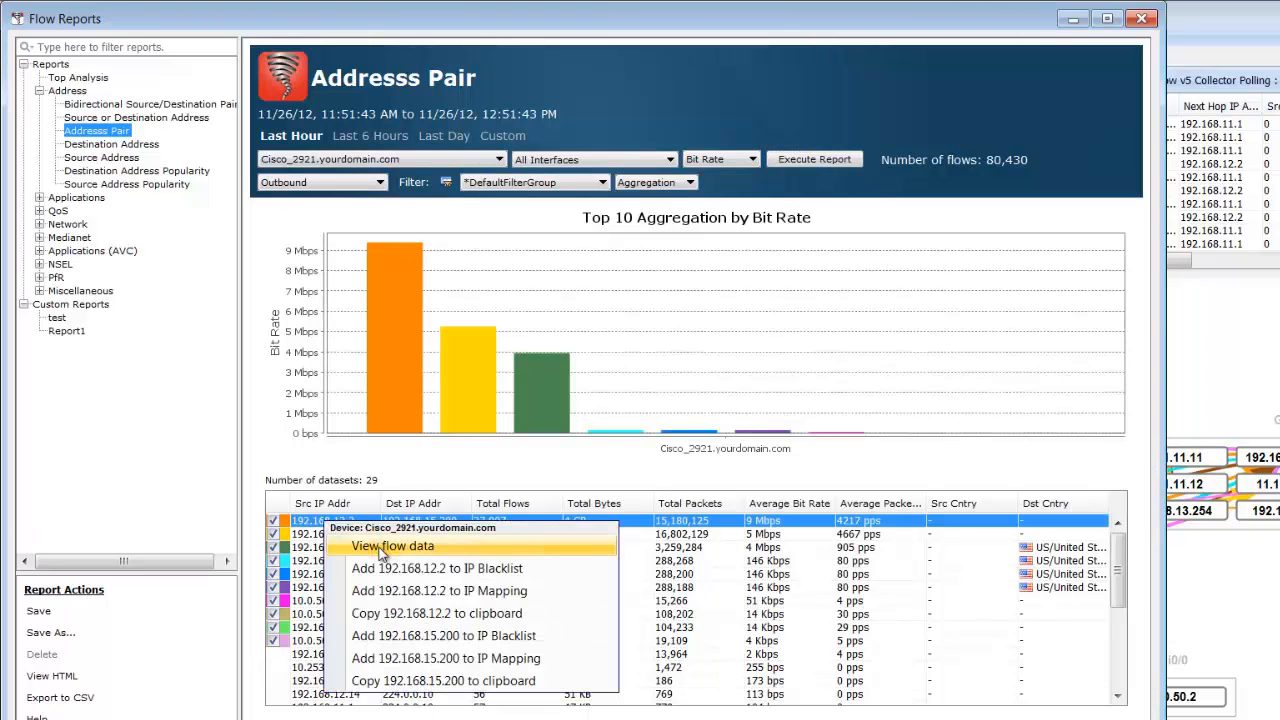
click(392, 544)
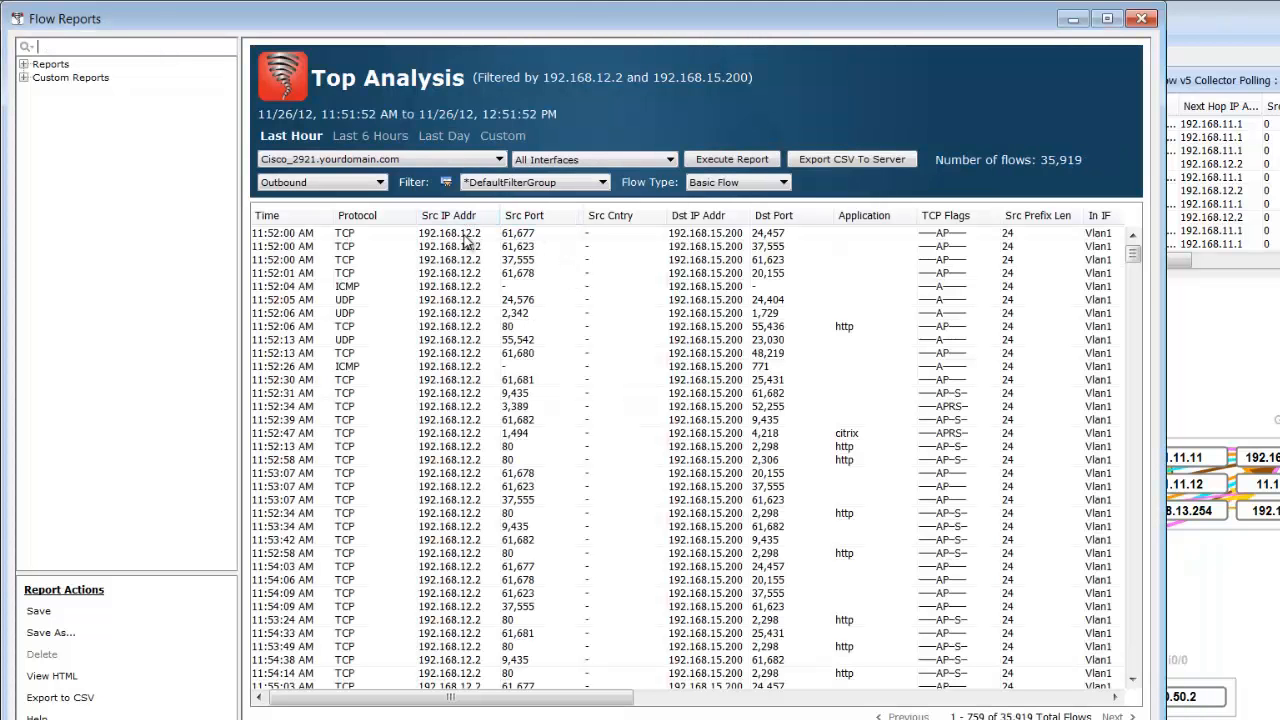
right_click(448, 232)
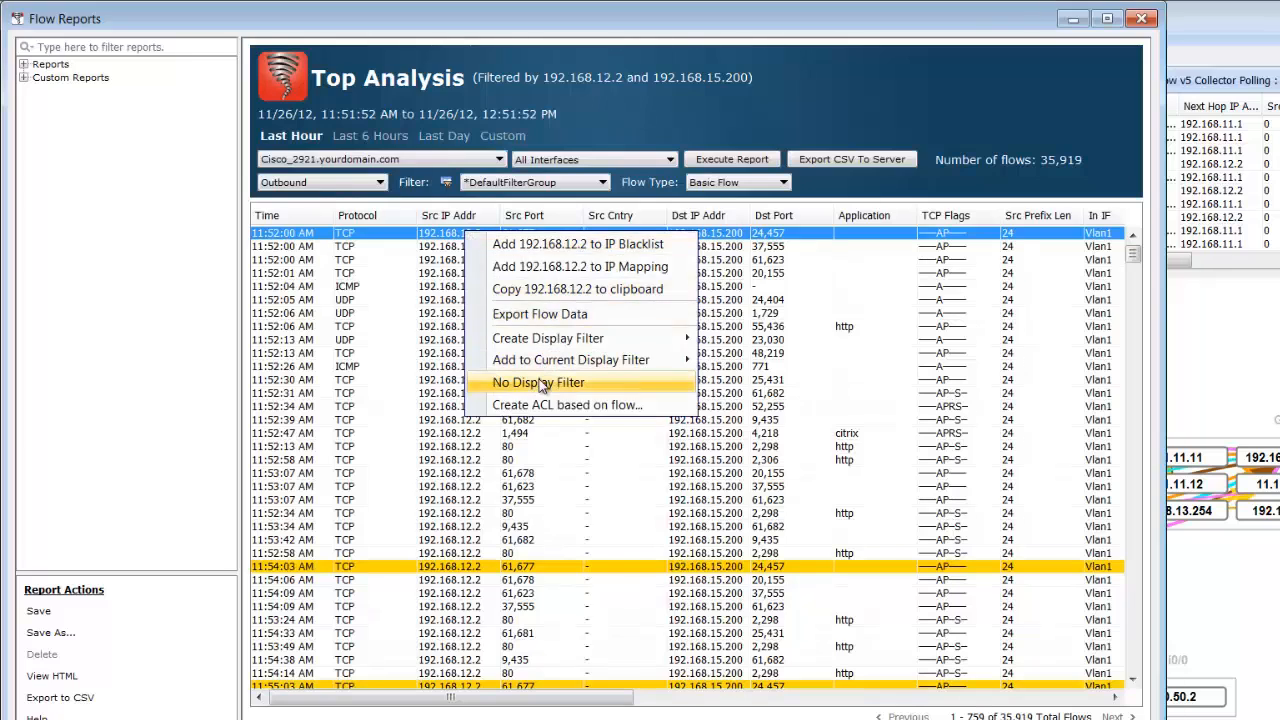
Create a deny ACL named deny from this flow, save it to Cisco_2921, and close Flow Reports.
click(568, 404)
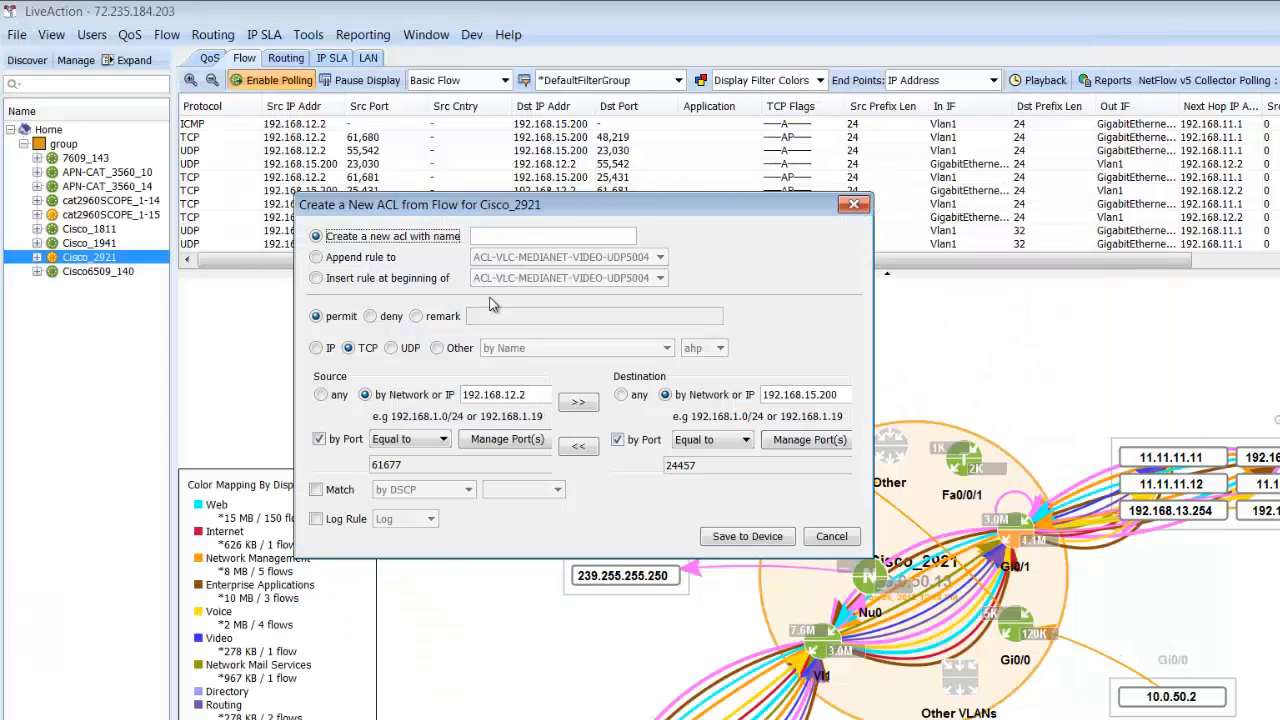
text(deny)
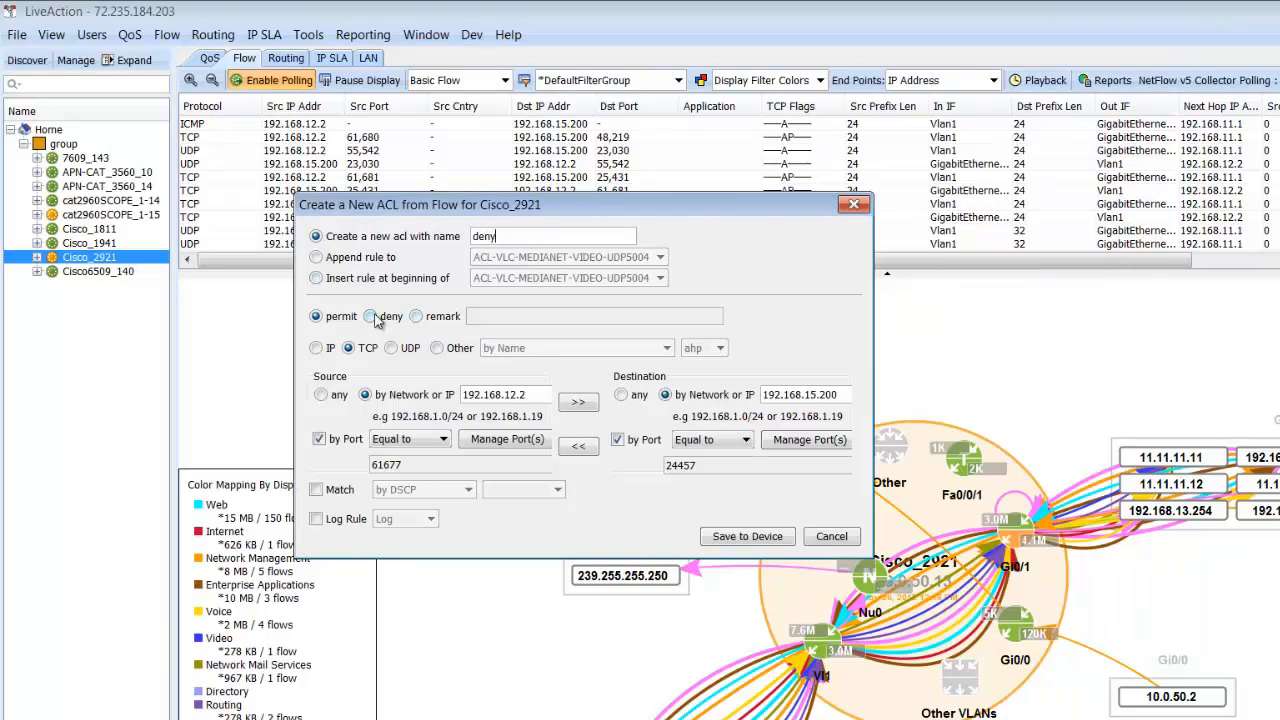
click(746, 536)
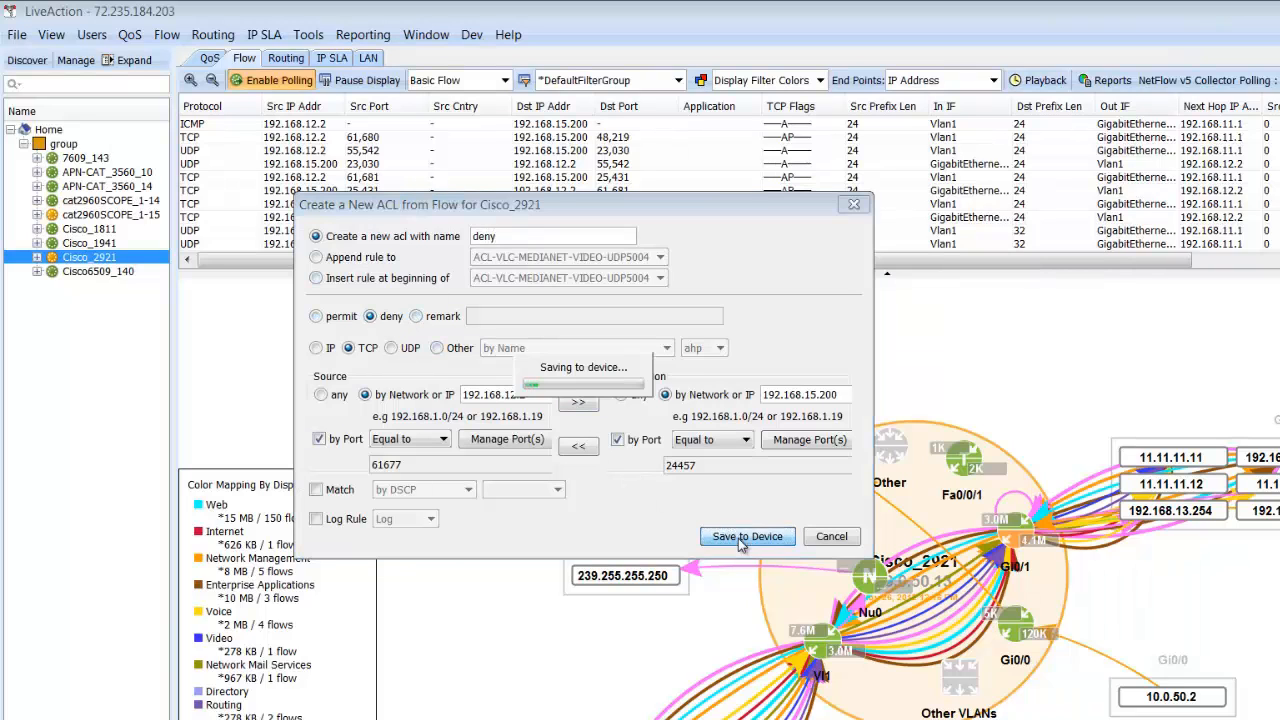
click(748, 536)
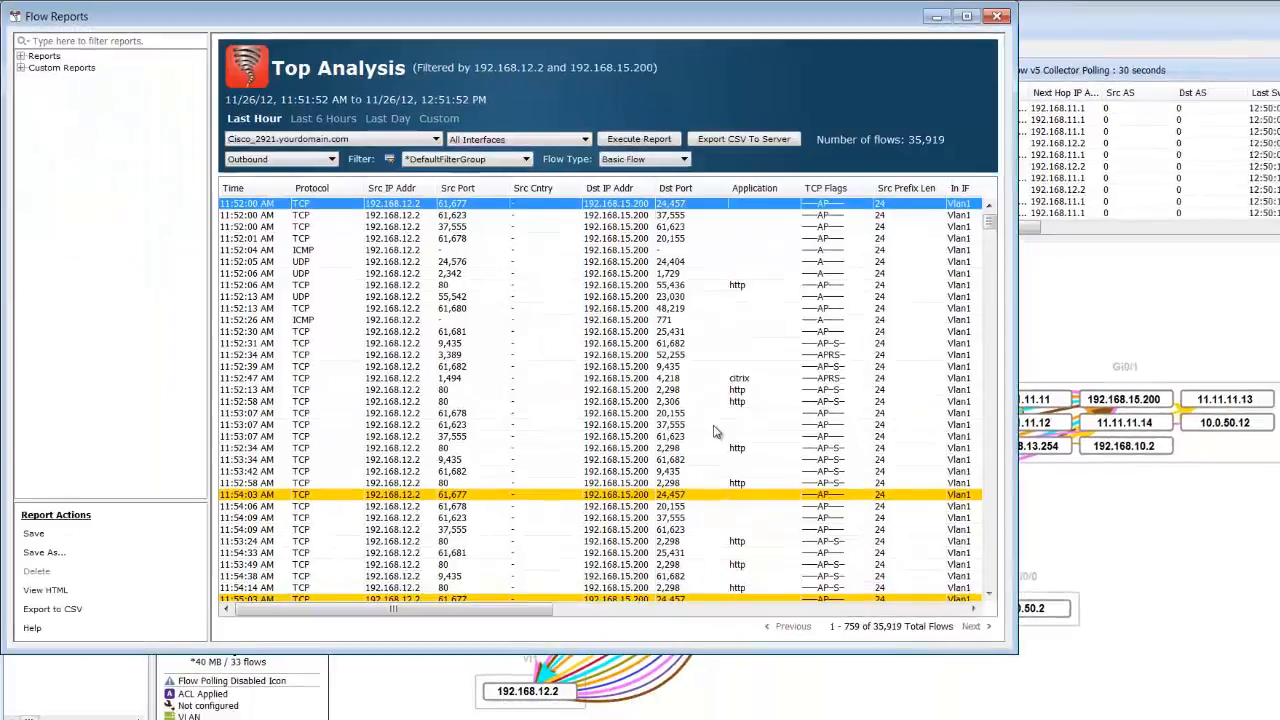
click(996, 16)
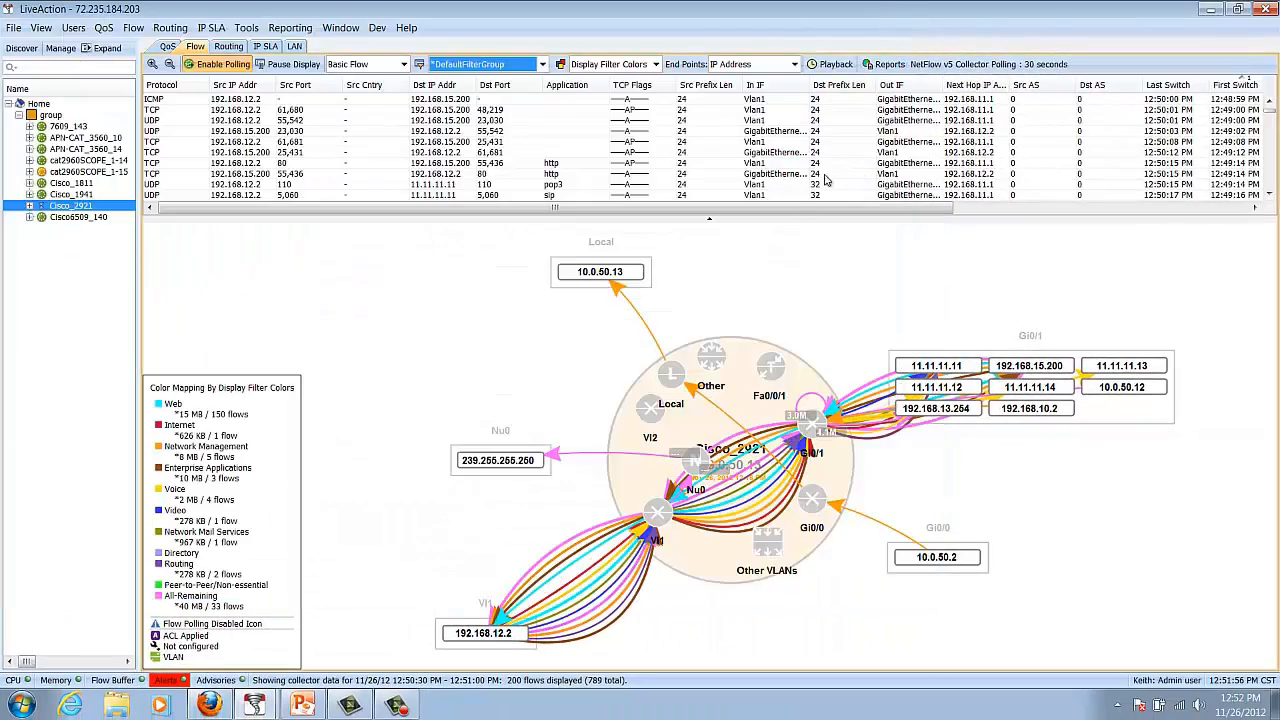